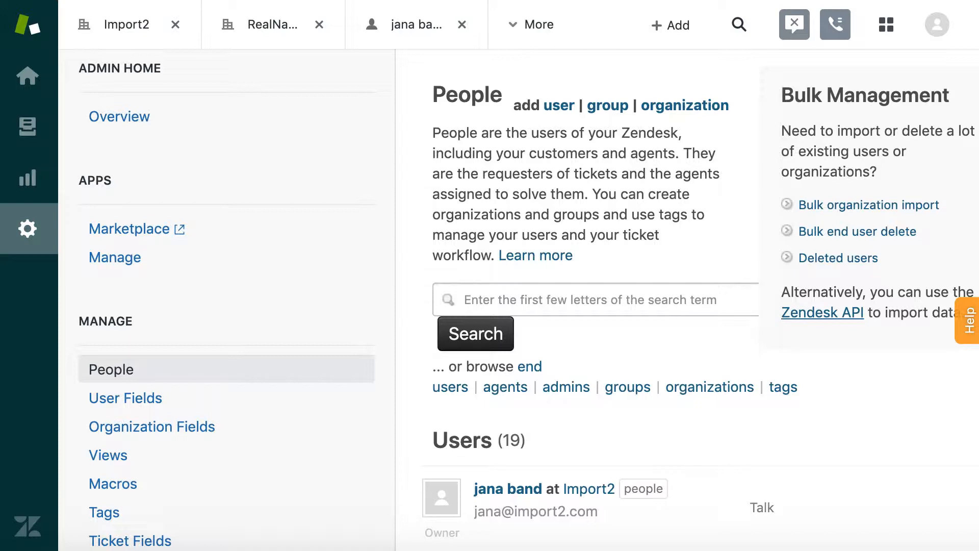
pyautogui.moveTo(450, 394)
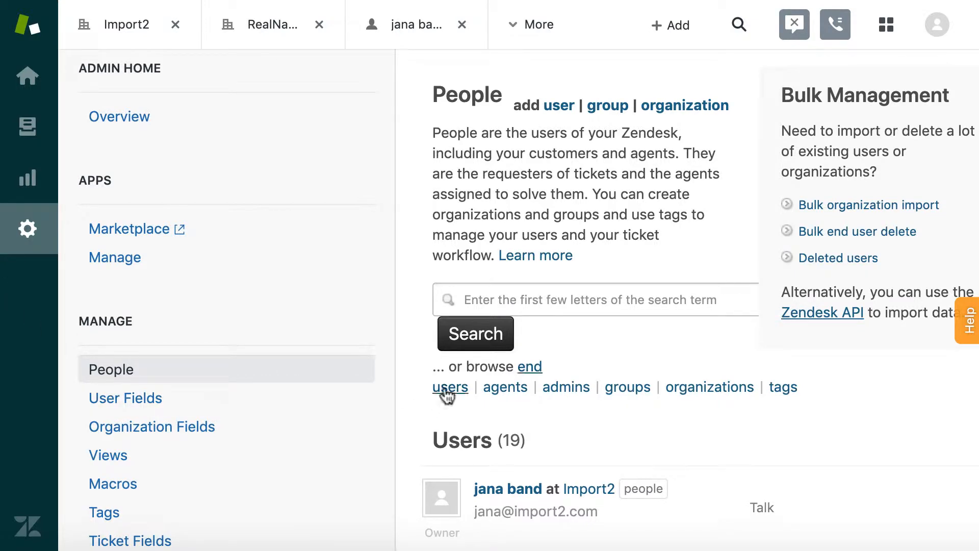
# - Filter the People page to end-users and browse all 16 of them
pyautogui.click(450, 376)
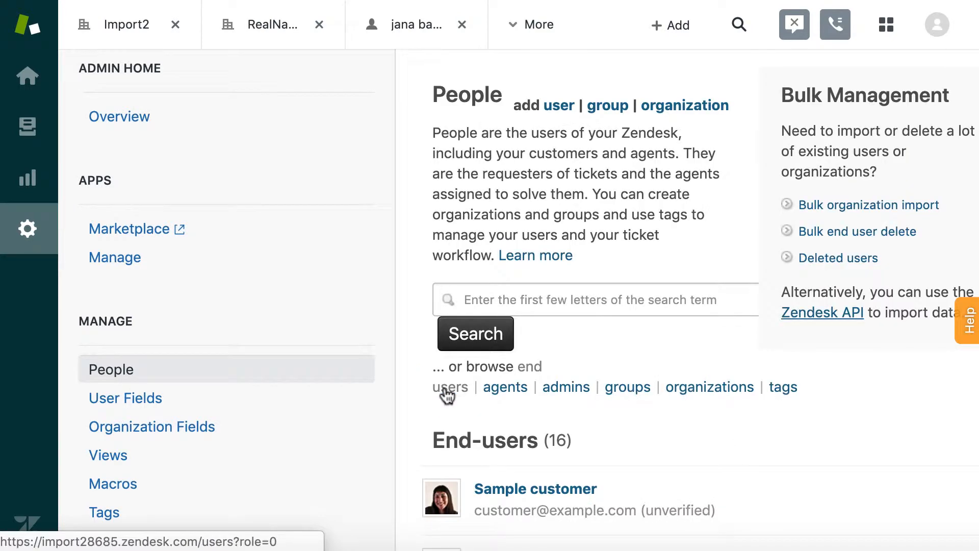
pyautogui.scroll(-3)
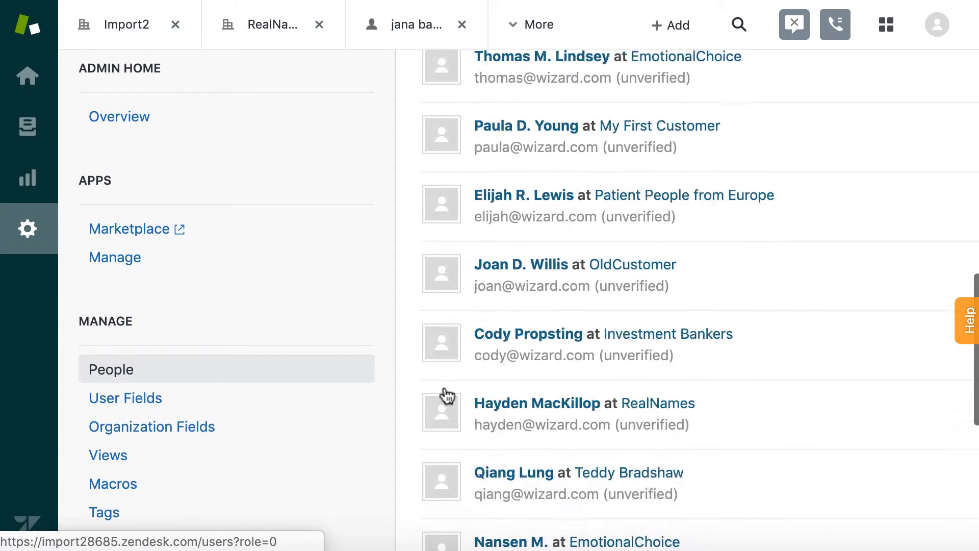
pyautogui.scroll(-3)
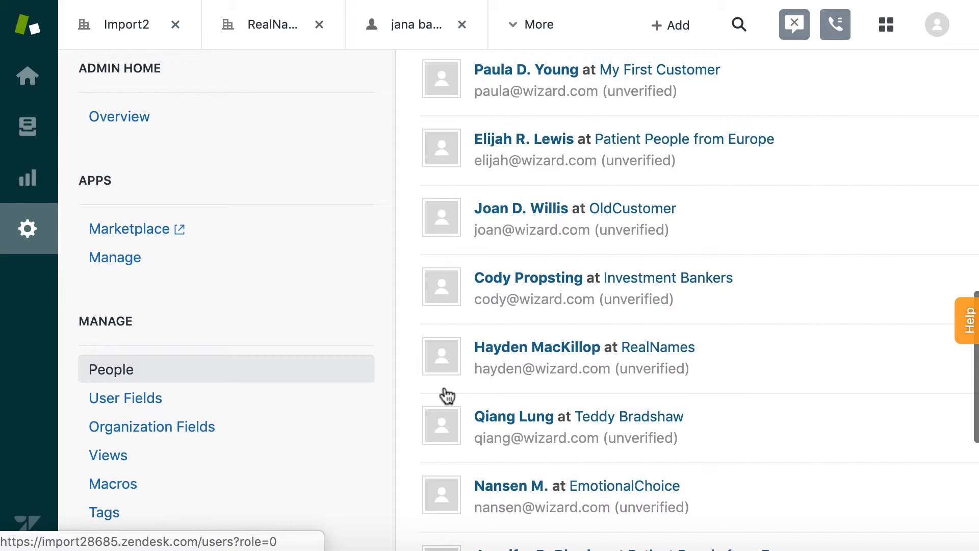
pyautogui.click(111, 369)
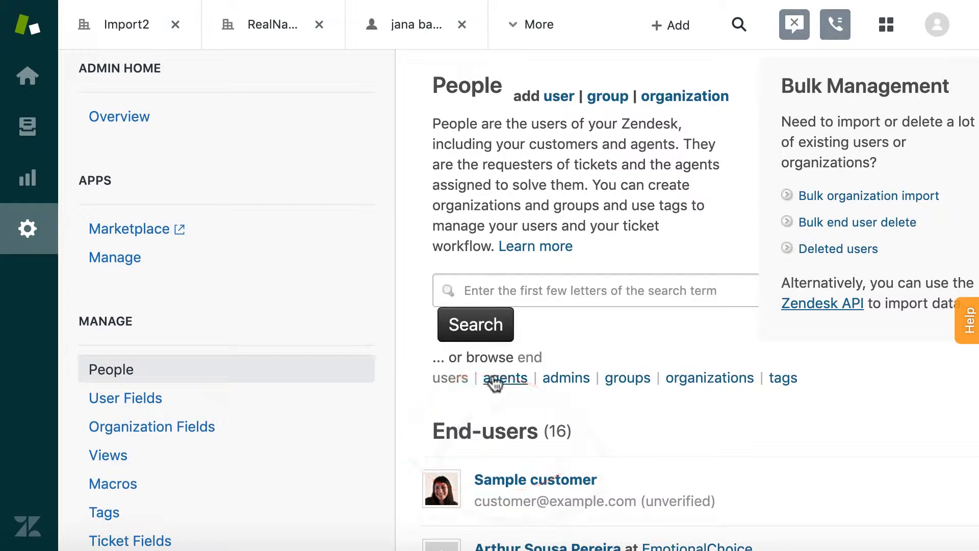
# - Show the agents list, confirming 3 of 5 agent seats used
pyautogui.click(505, 377)
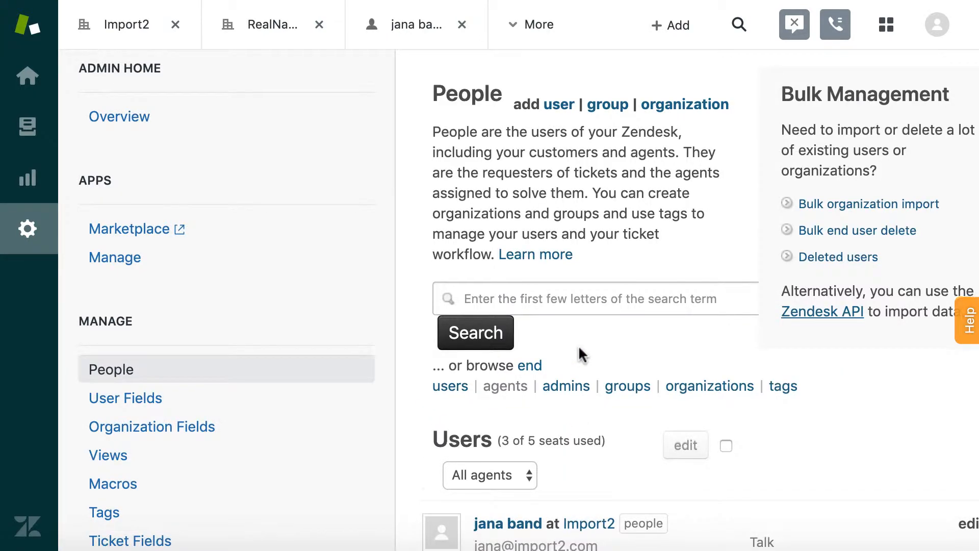
pyautogui.scroll(-3)
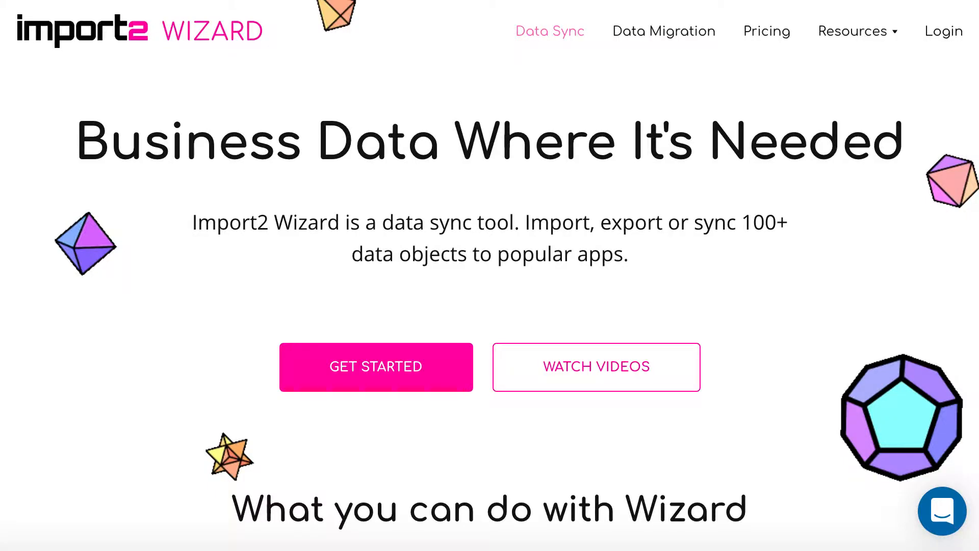
# - Log in to Import2 Wizard and start a new CSV export from the dashboard
pyautogui.click(943, 31)
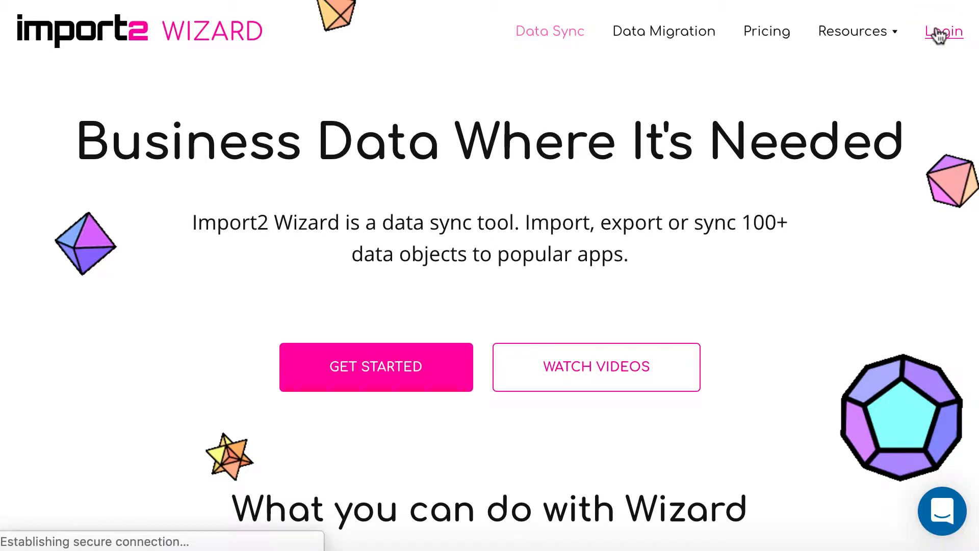
pyautogui.click(942, 30)
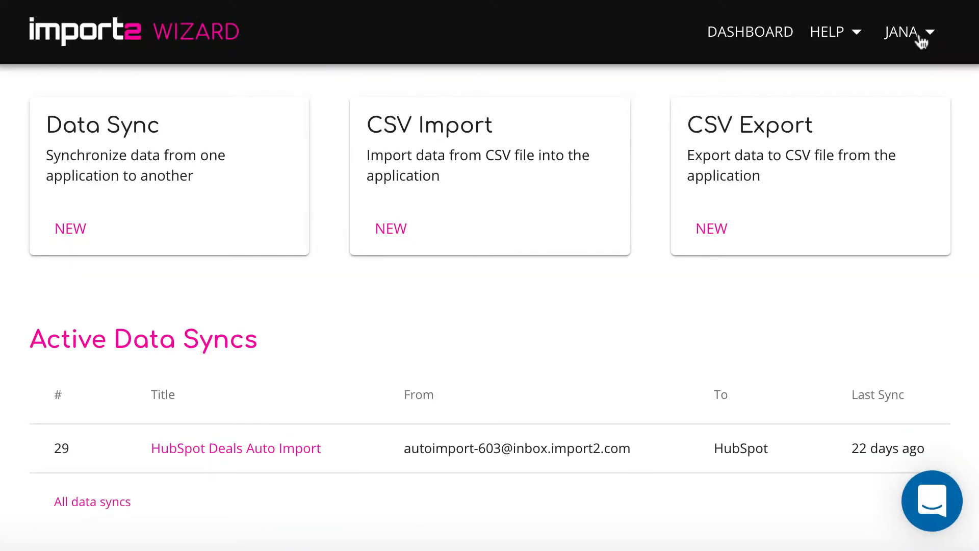
pyautogui.click(710, 228)
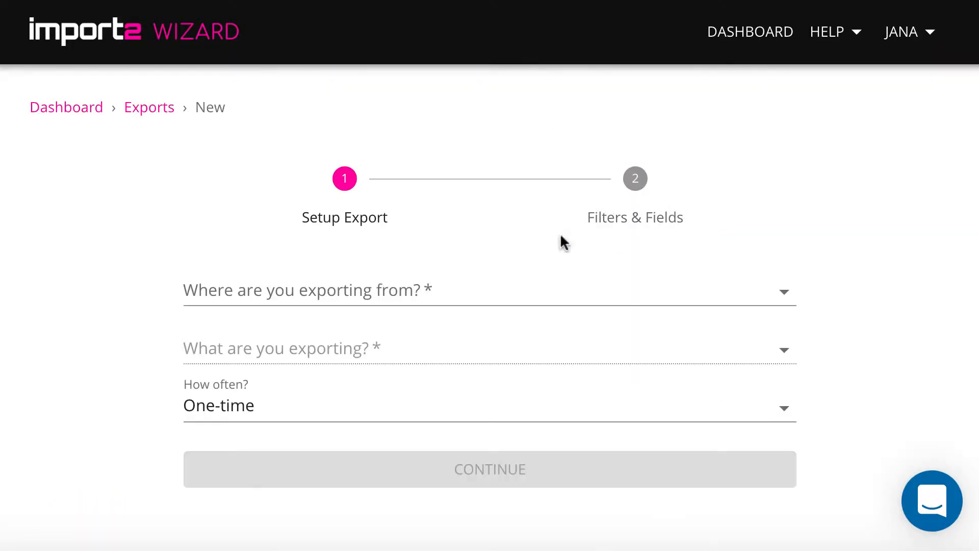
# - Pick Zendesk as the source and Users as the one-time export object
pyautogui.click(487, 290)
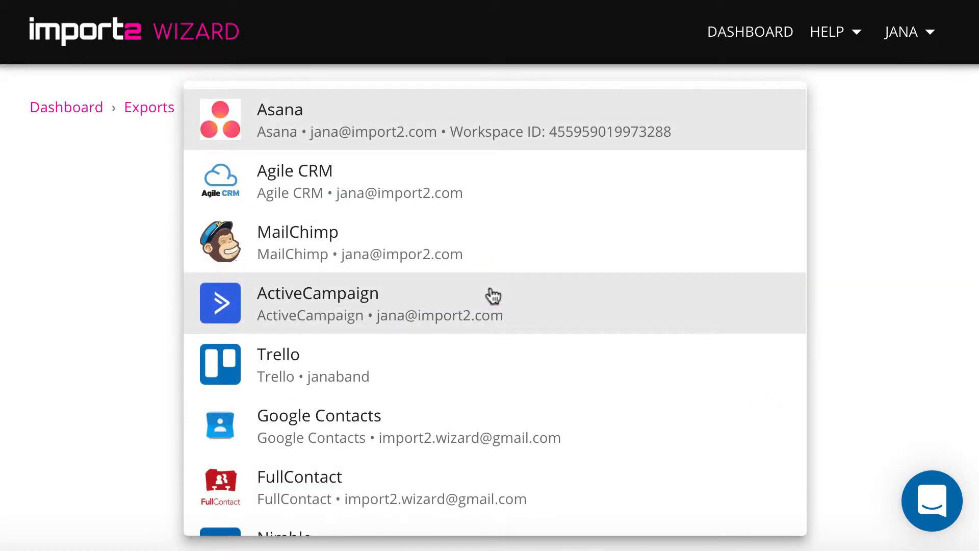
pyautogui.scroll(-3)
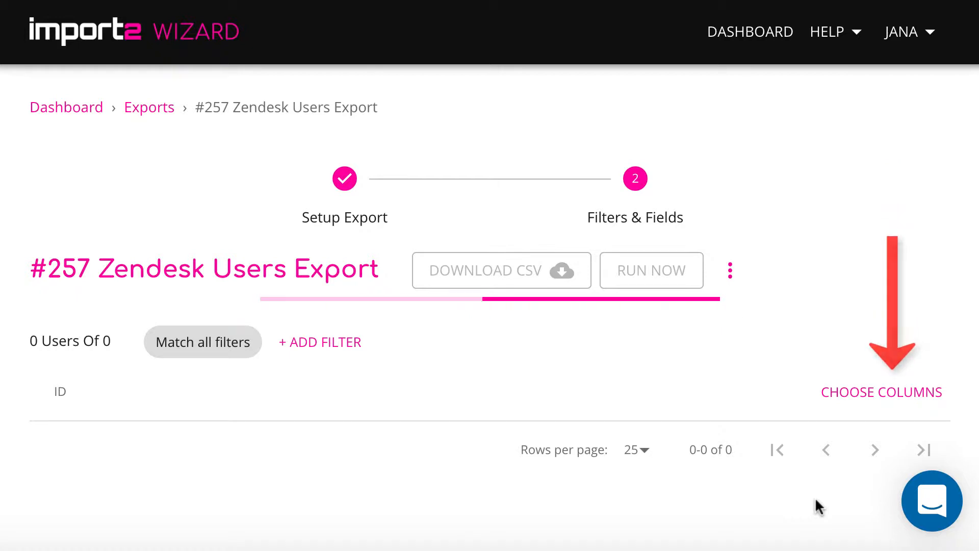
# - Tick Email, Name, Role and Organization Name as export columns
pyautogui.click(882, 392)
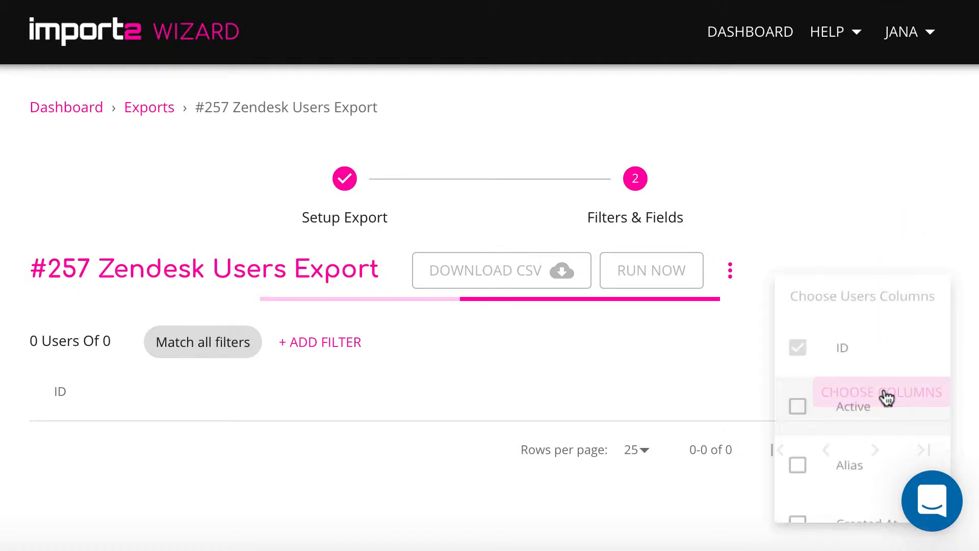
pyautogui.scroll(-3)
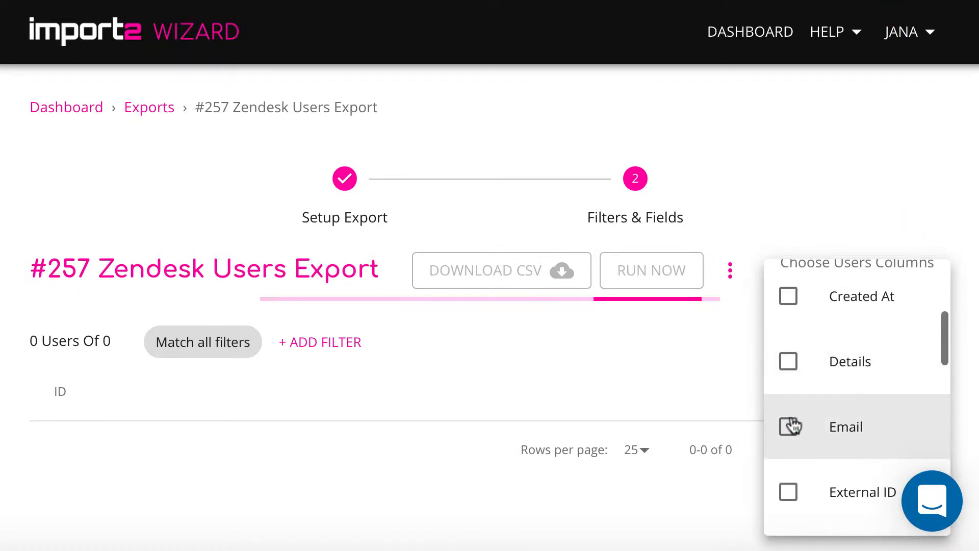
pyautogui.click(787, 426)
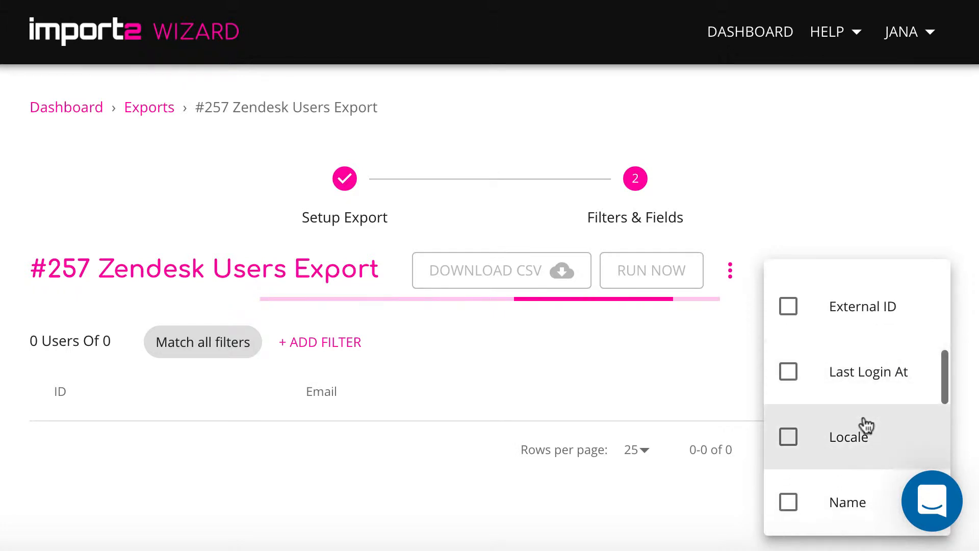
pyautogui.click(788, 429)
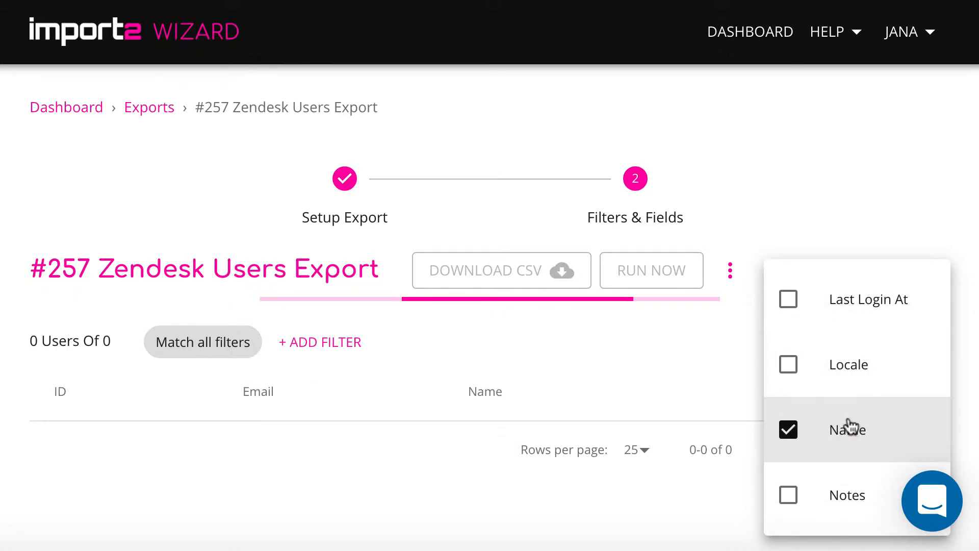
pyautogui.scroll(-3)
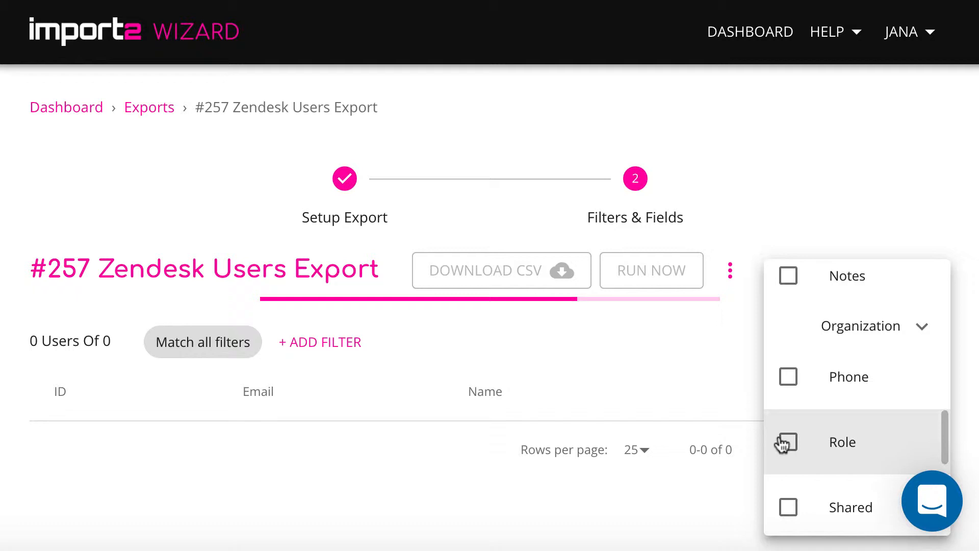
pyautogui.click(788, 443)
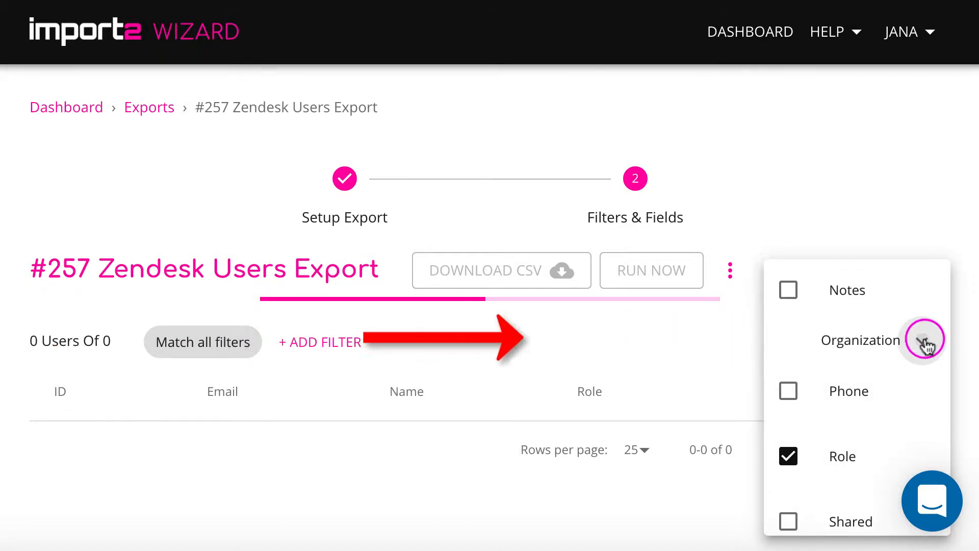
pyautogui.scroll(-3)
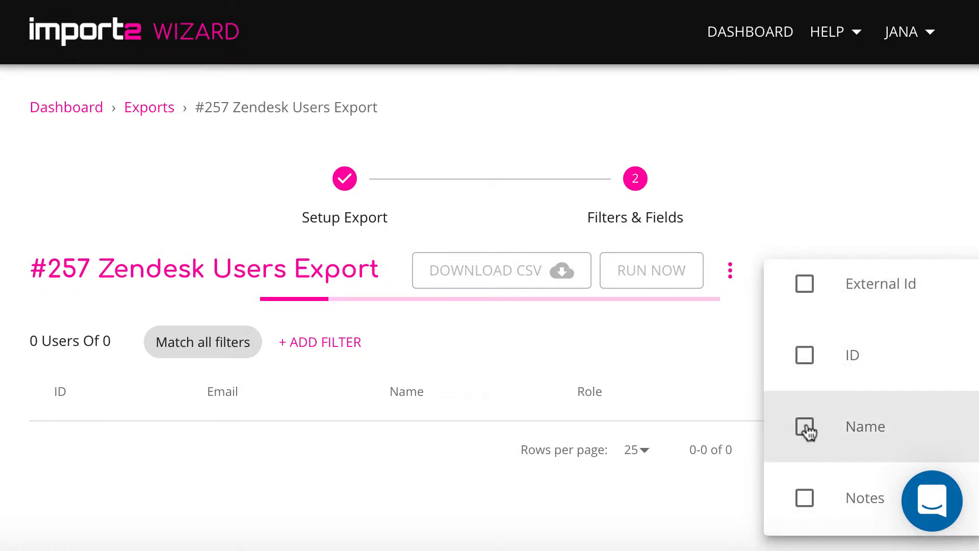
pyautogui.click(804, 426)
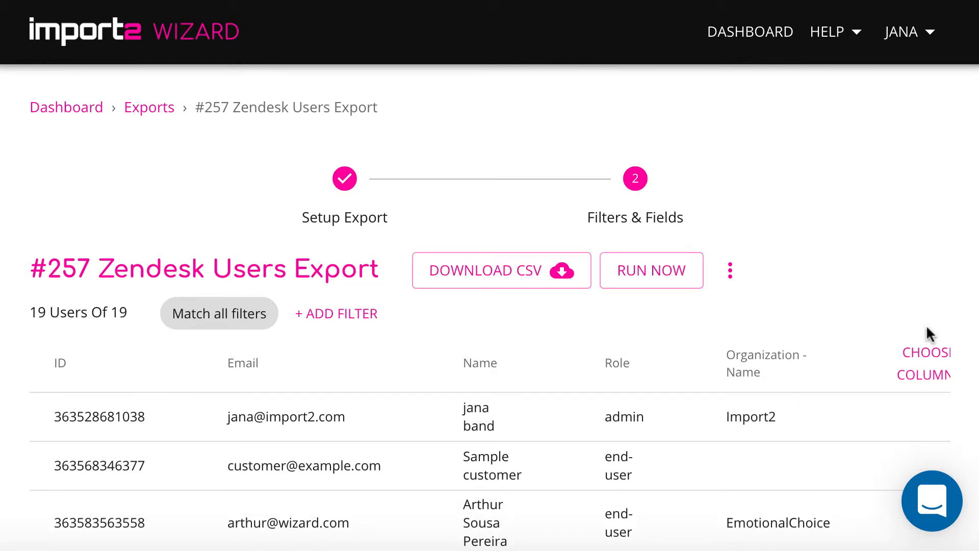
pyautogui.moveTo(926, 329)
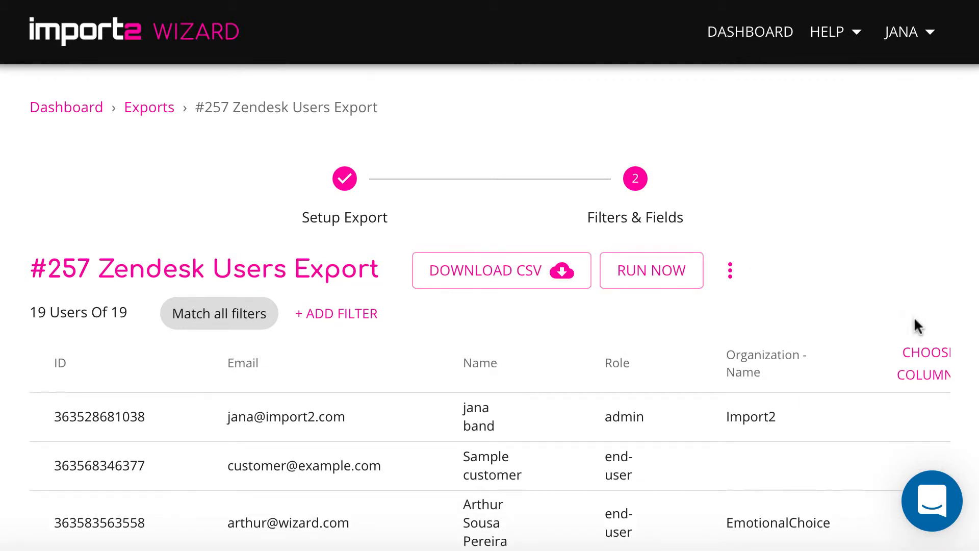
pyautogui.scroll(-3)
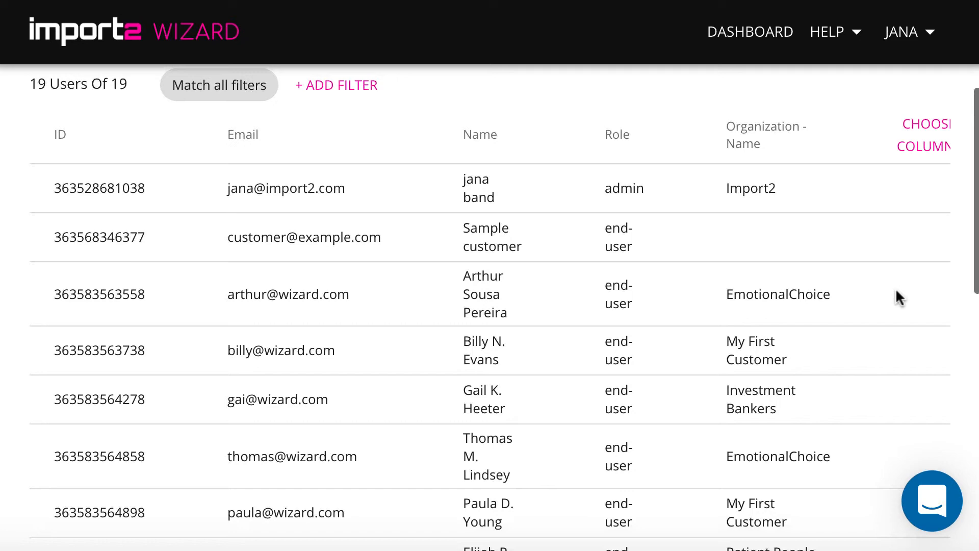
pyautogui.scroll(-3)
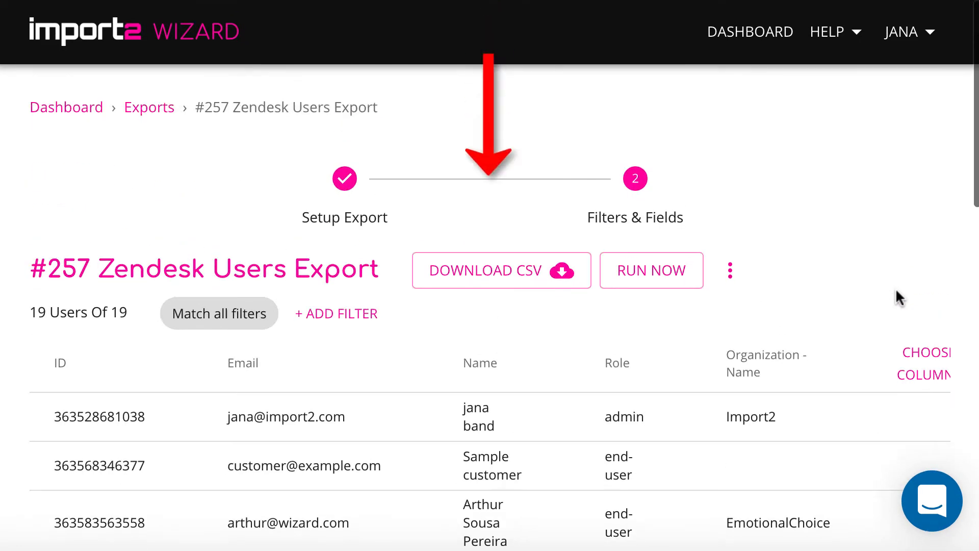
pyautogui.moveTo(500, 311)
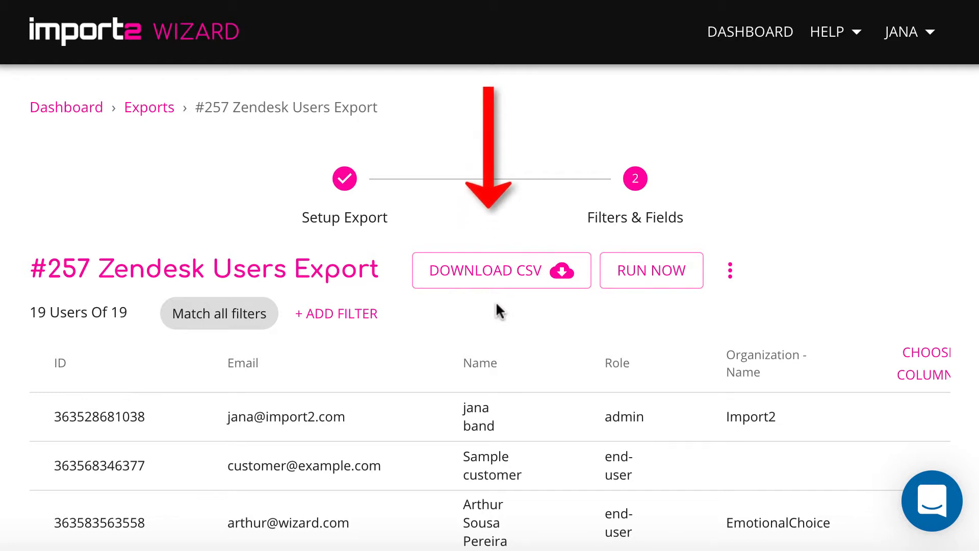
# - Download the export #257 CSV and open the file
pyautogui.click(501, 270)
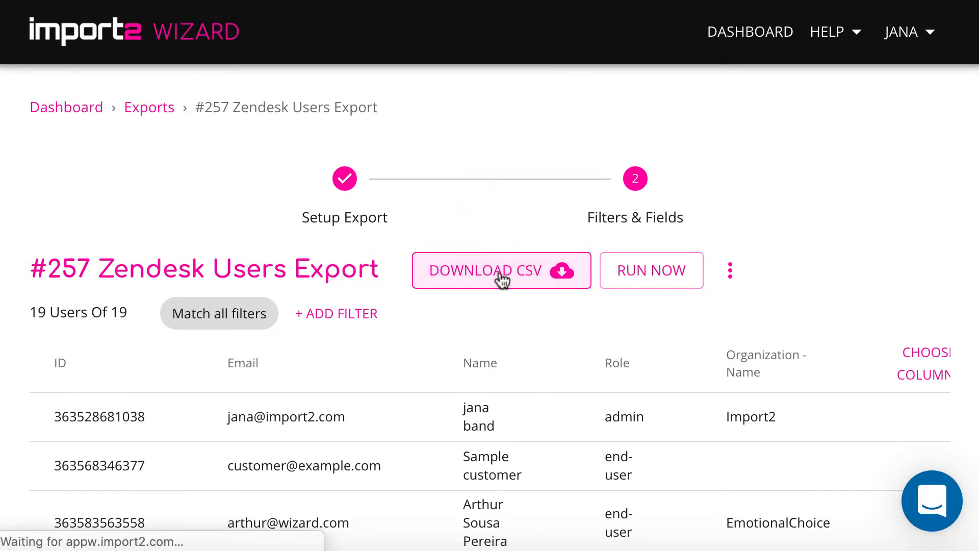
pyautogui.click(501, 270)
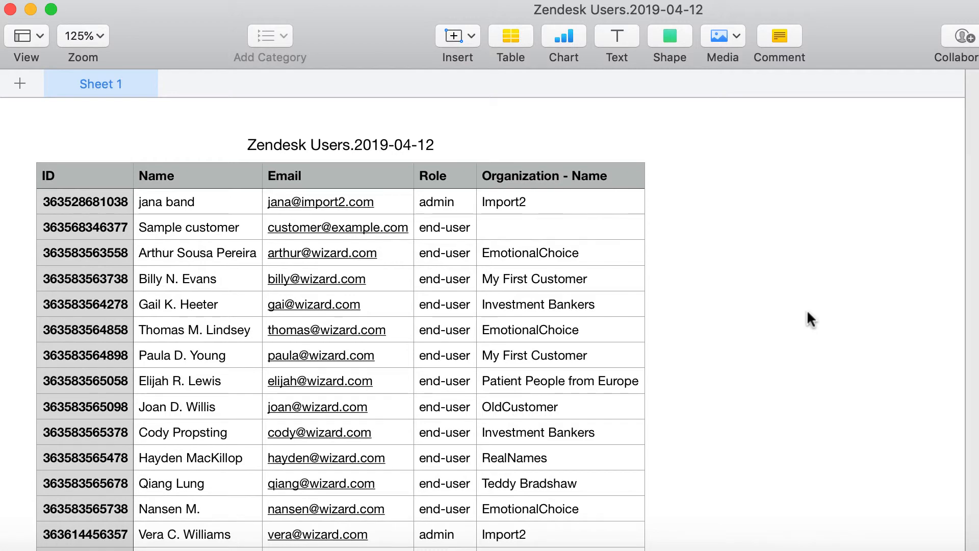
pyautogui.moveTo(820, 321)
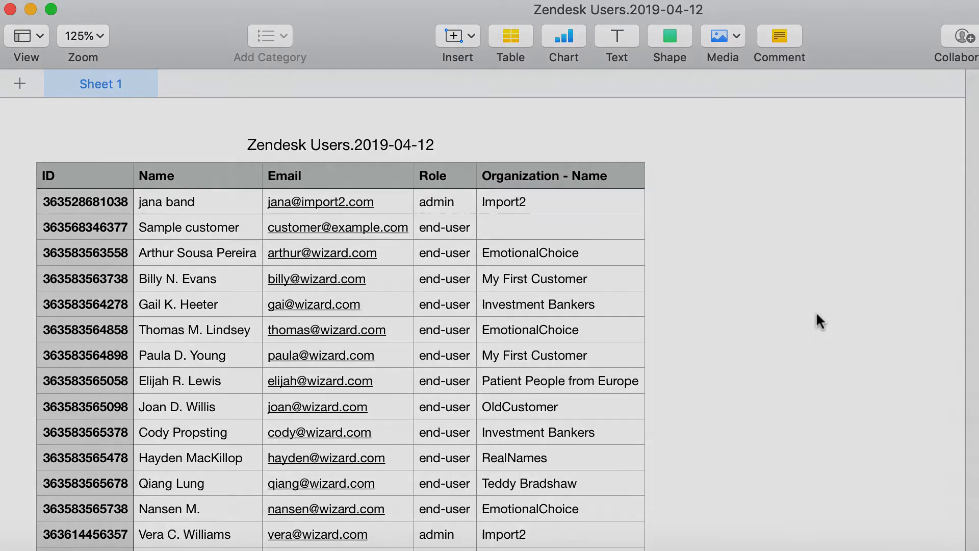